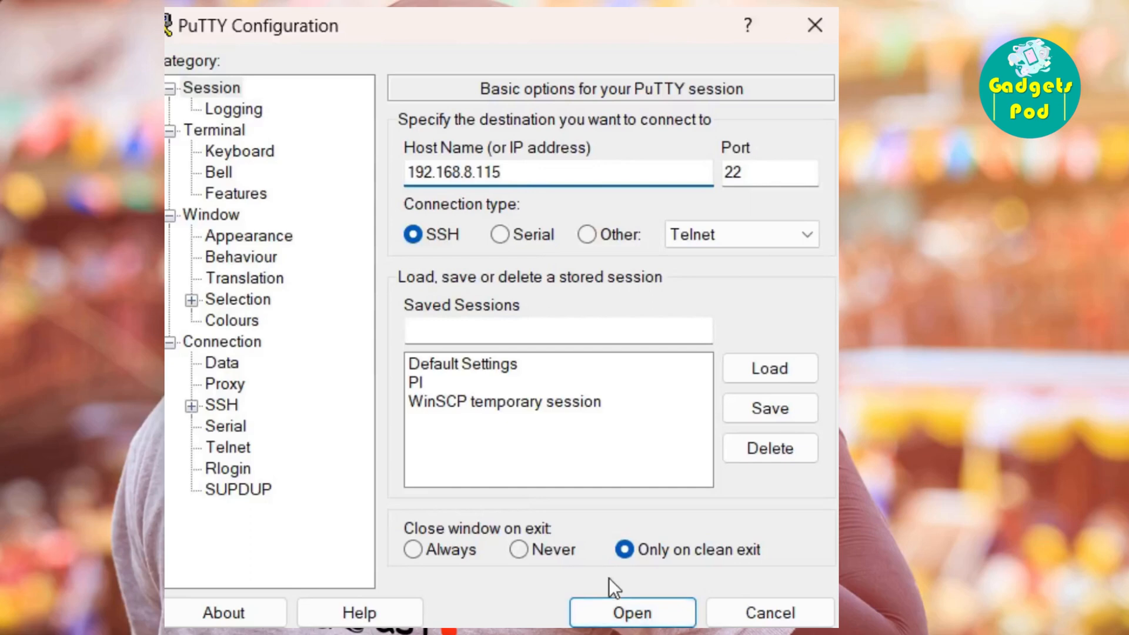
- Start the SSH session to the Pi at 192.168.8.115 on port 22
click(630, 612)
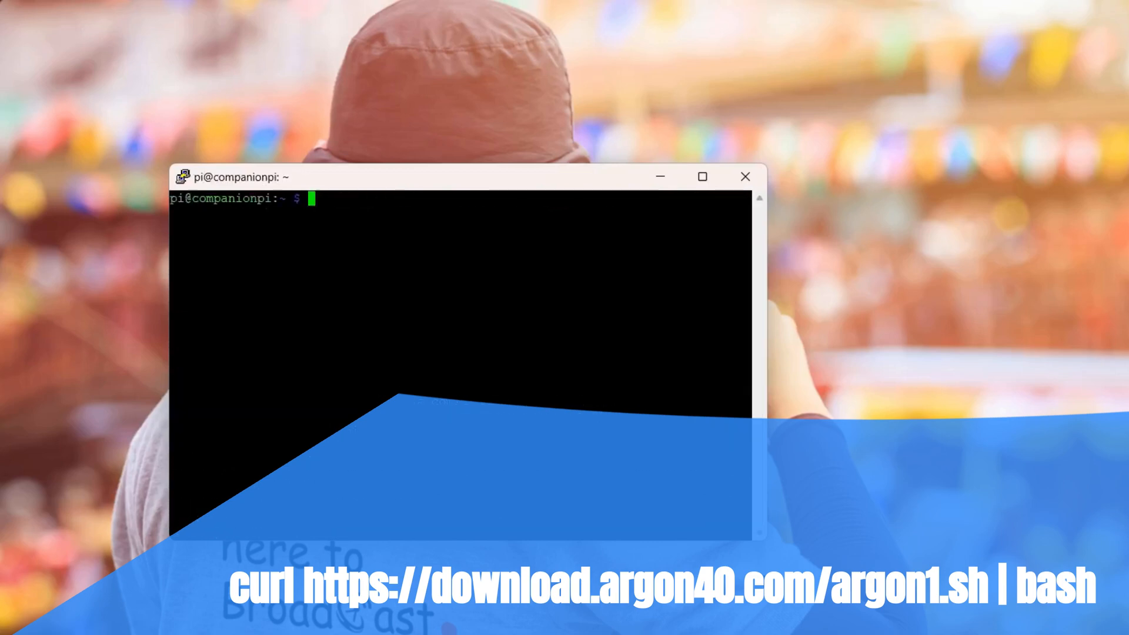
text(curl https://download.argon40.com/argon1.sh | bash)
text(argonone-config)
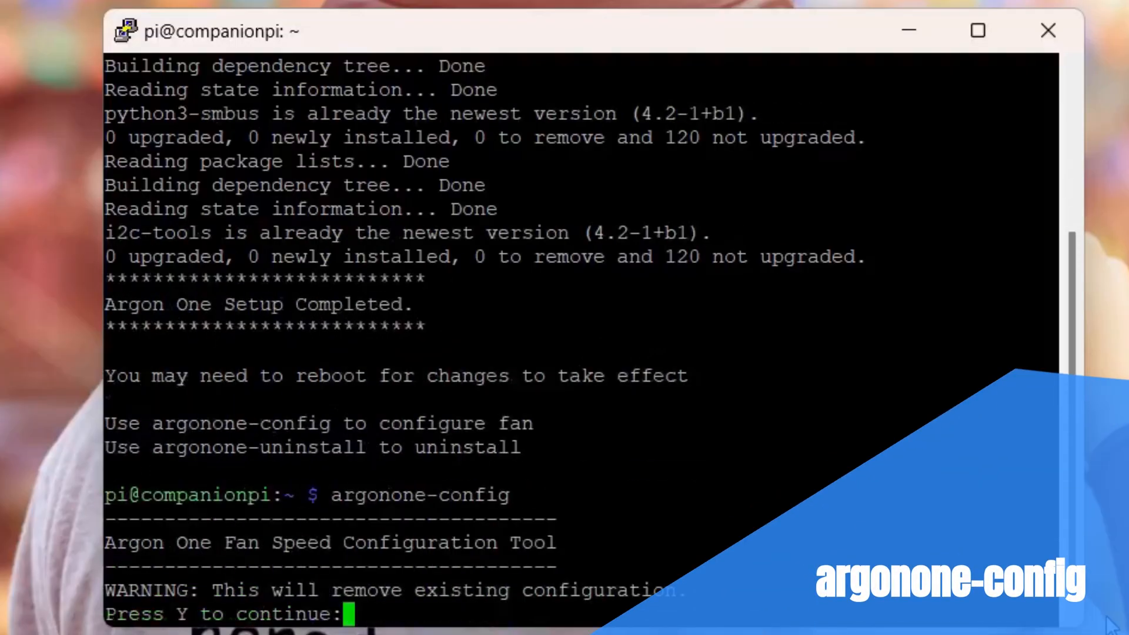
- Confirm the warning with y and choose option 1, Always on, for the fan
text(y)
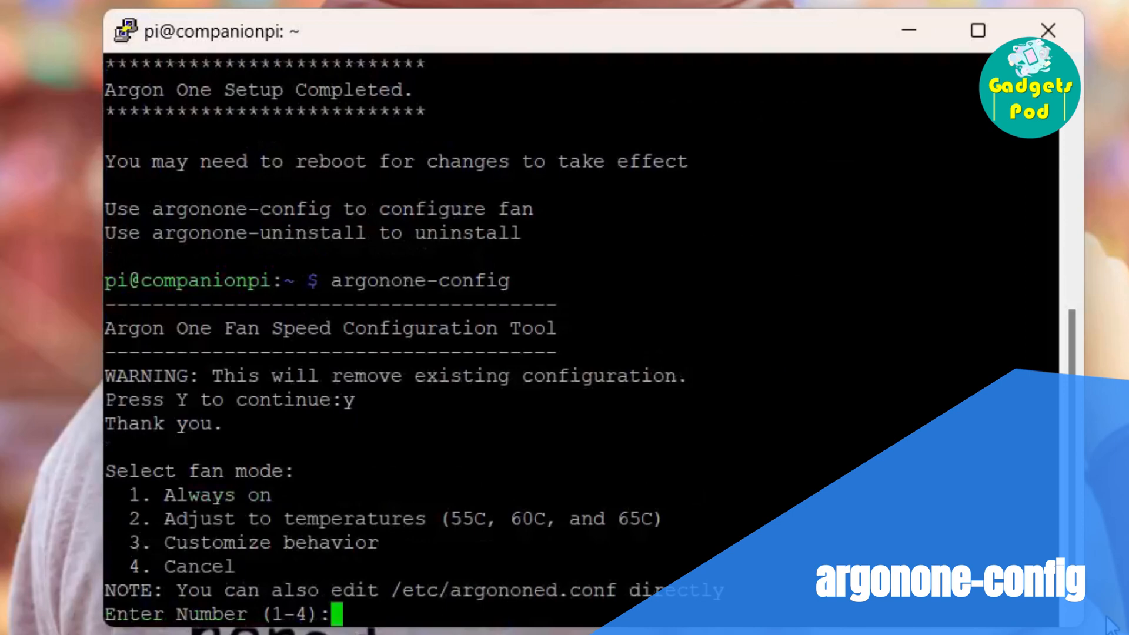
text(1)
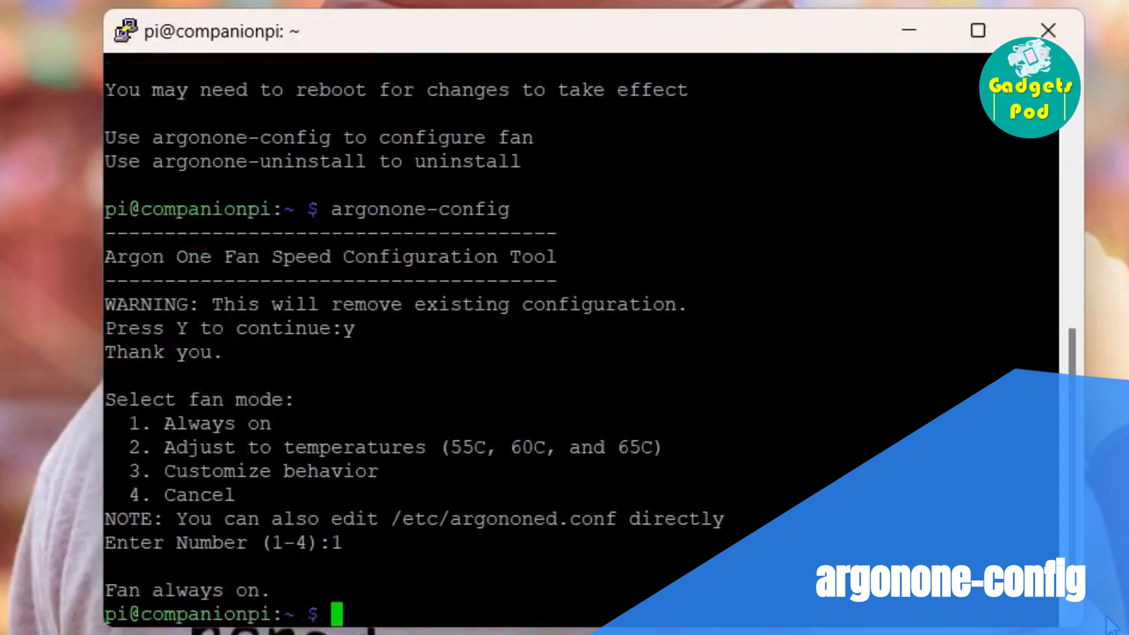